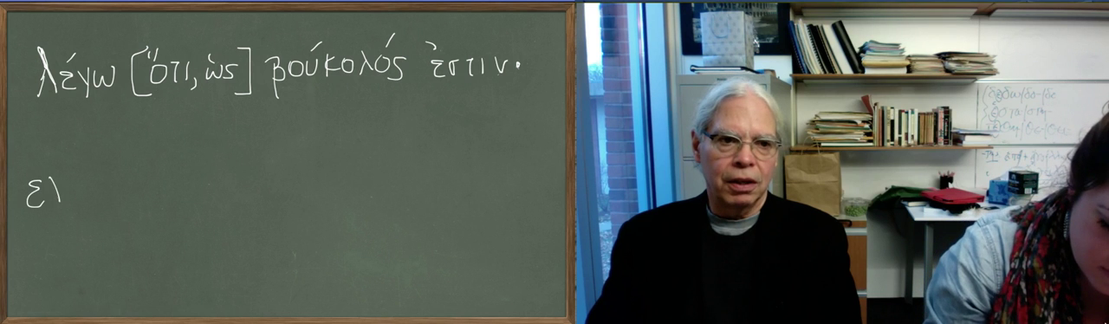
# Handwrite 'ἔλεξα [ὅτι/ὡς] βουκόλος' on the second line and position for the next word
pyautogui.write('ελεξ')
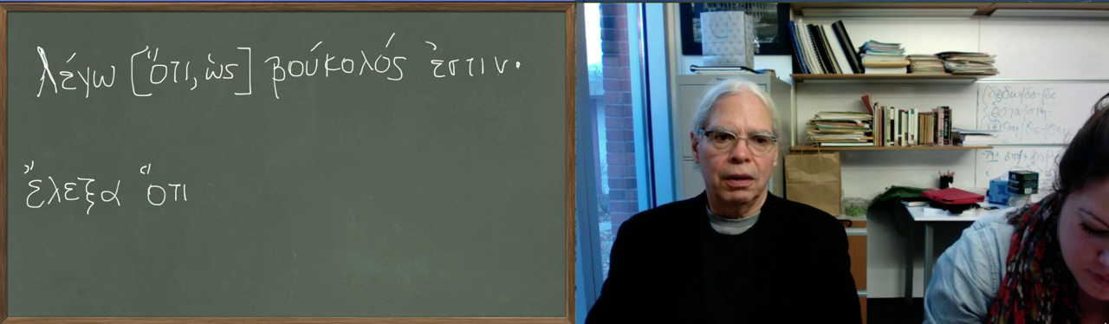
pyautogui.write('/ὡς')
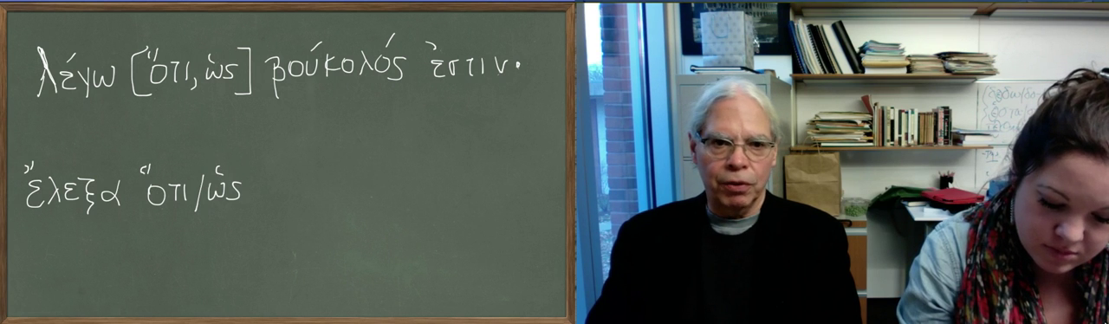
pyautogui.click(279, 192)
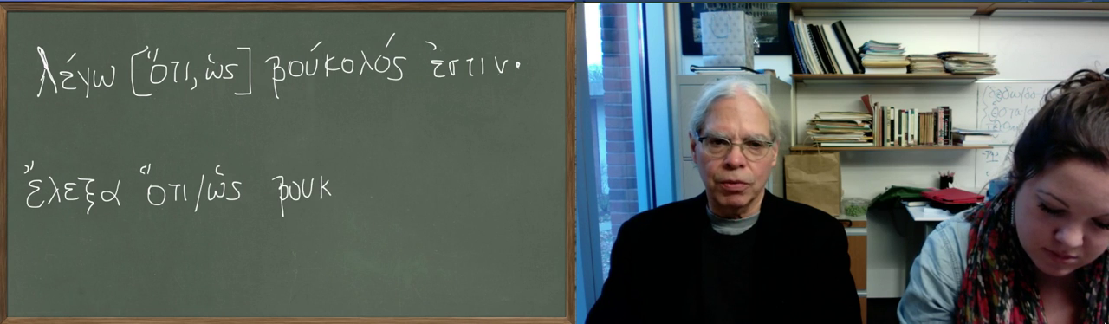
pyautogui.write('ολος')
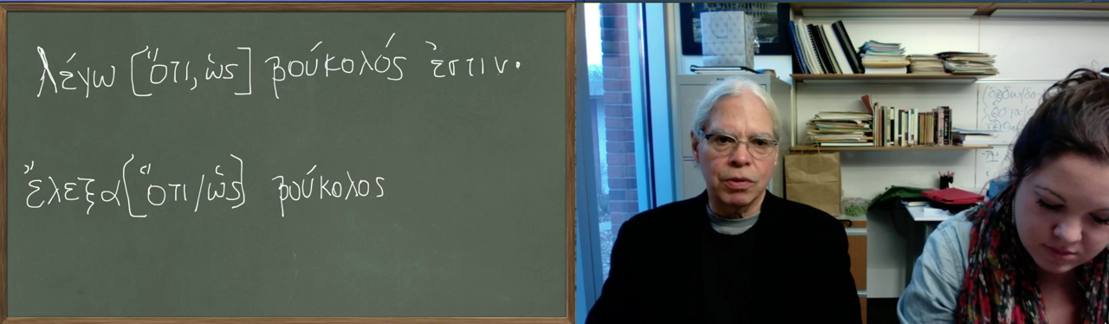
pyautogui.click(413, 185)
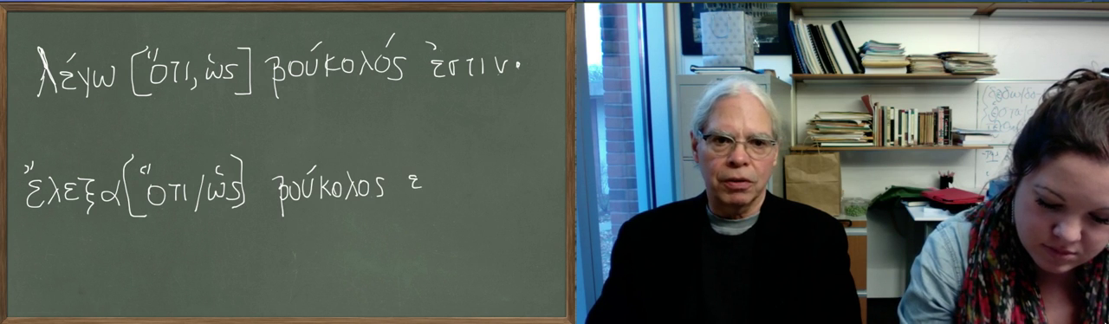